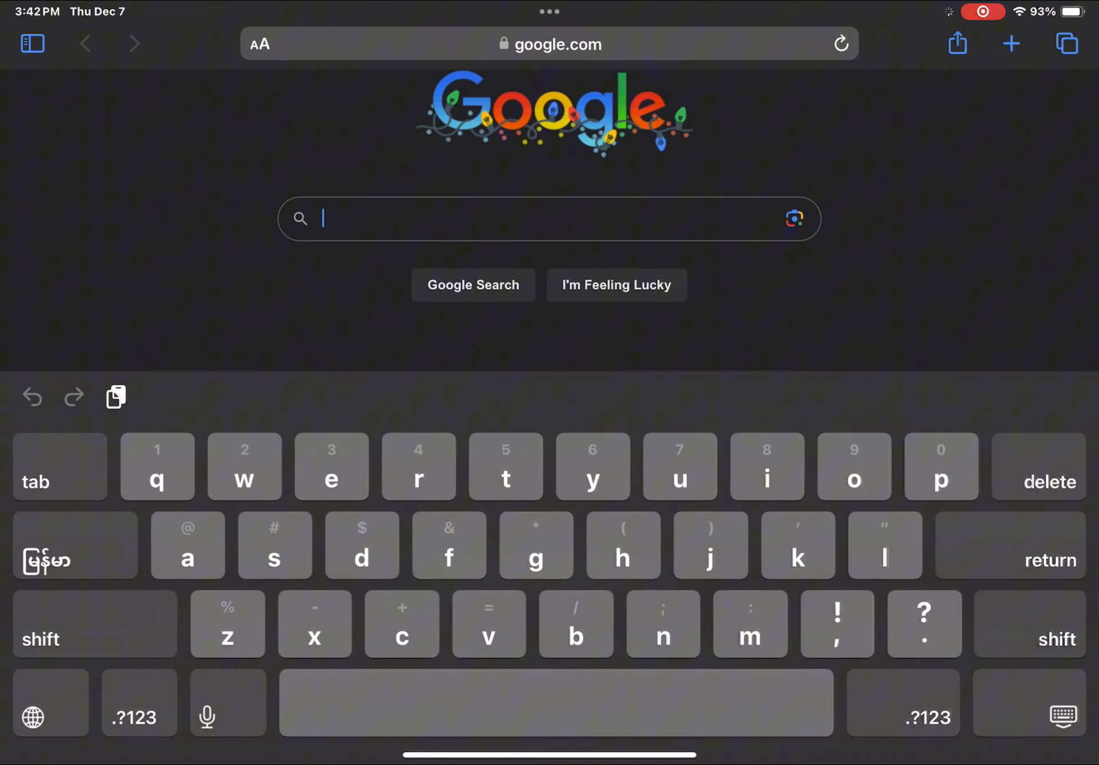
# Search Google for 'red and white diagonal stripes' via the matching suggestion.
pyautogui.write('red and white')
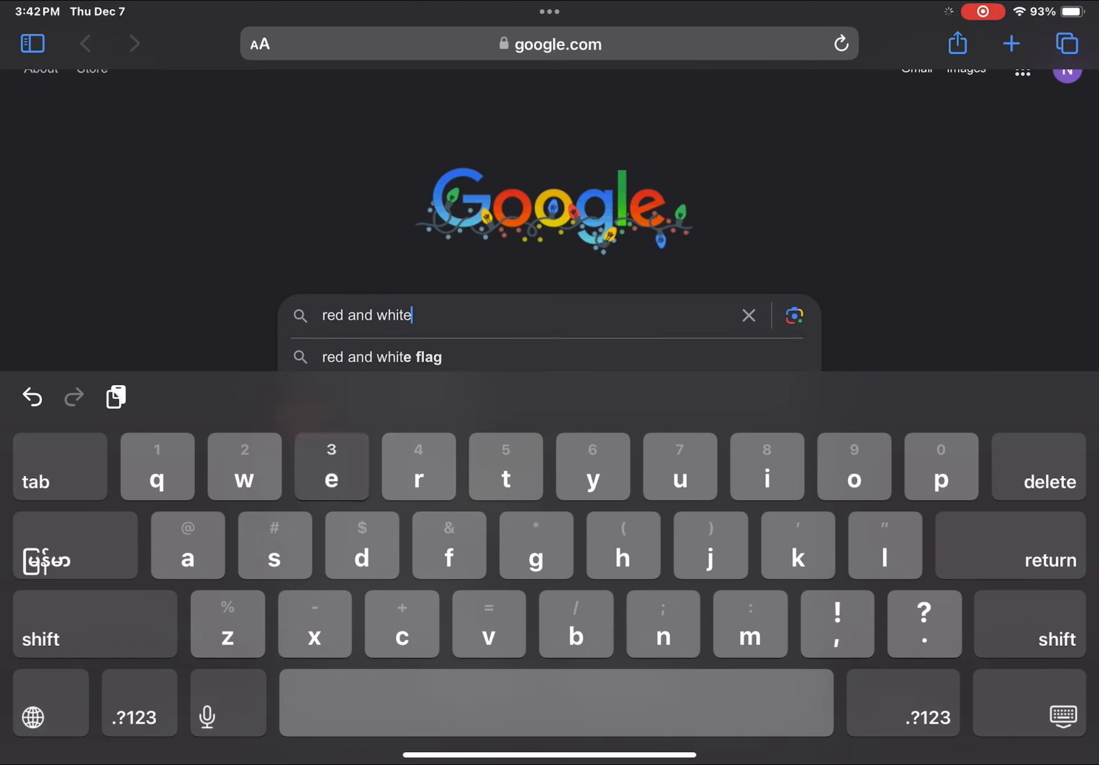
pyautogui.write('diag')
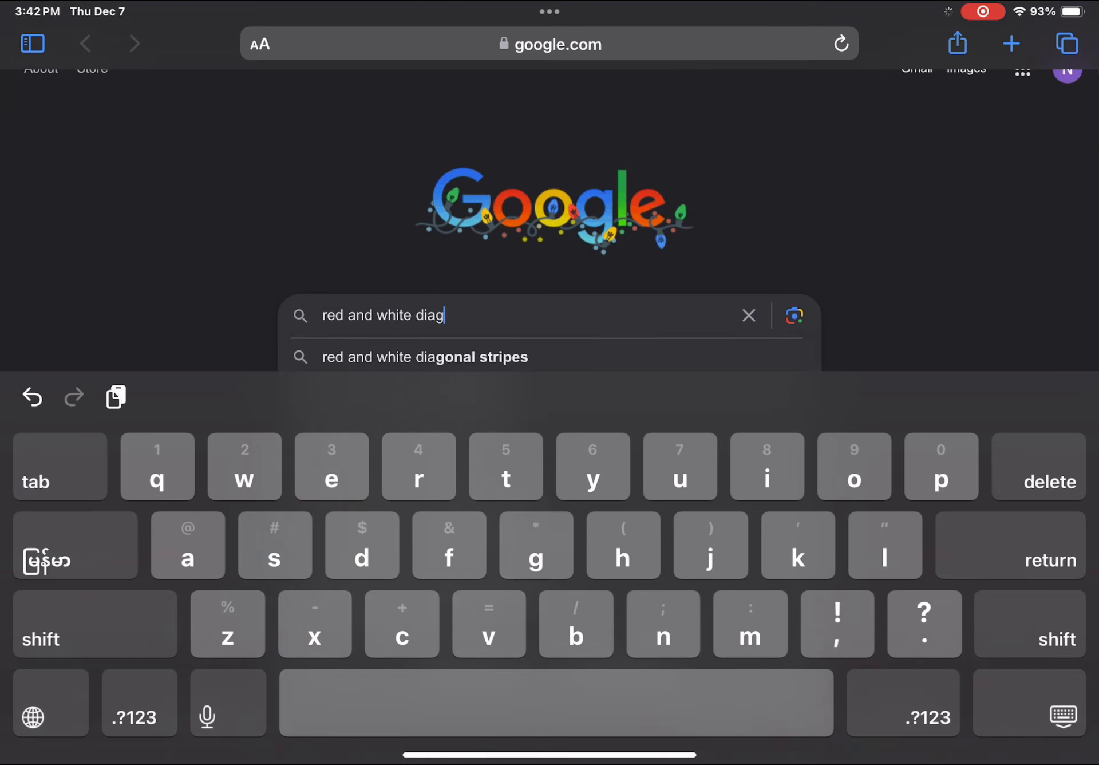
pyautogui.click(424, 356)
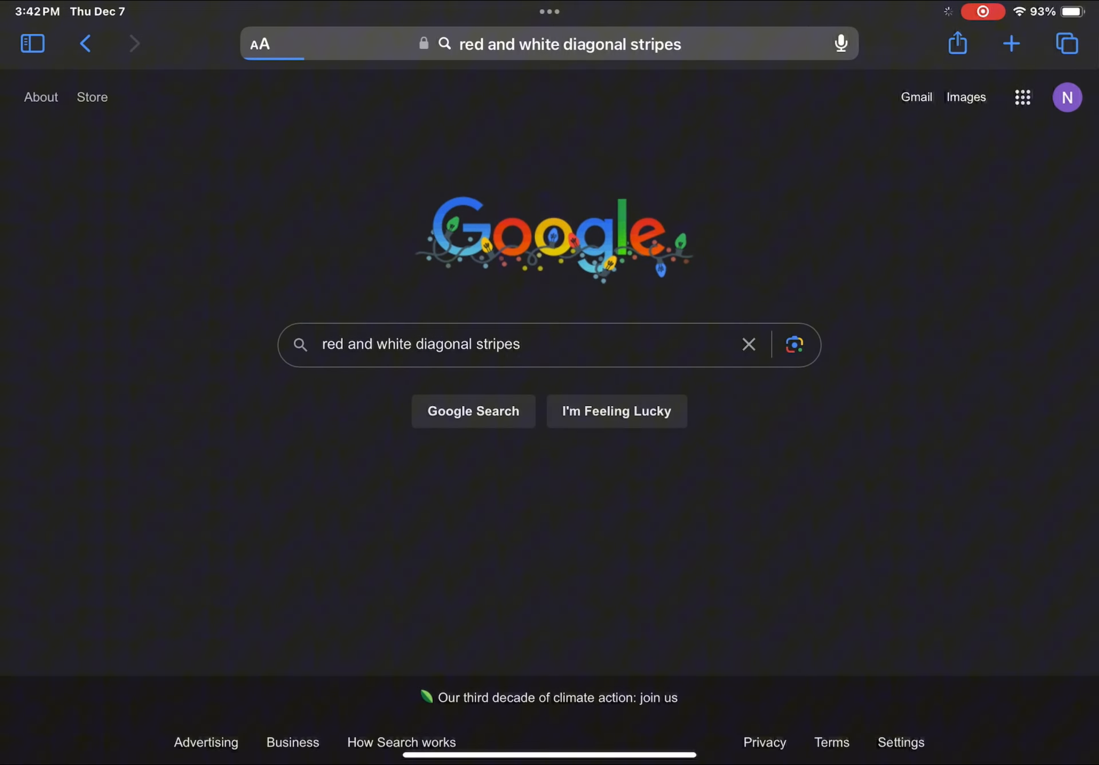
# Preview a striped image in the results, then switch to Picsart from the Dock.
pyautogui.click(473, 411)
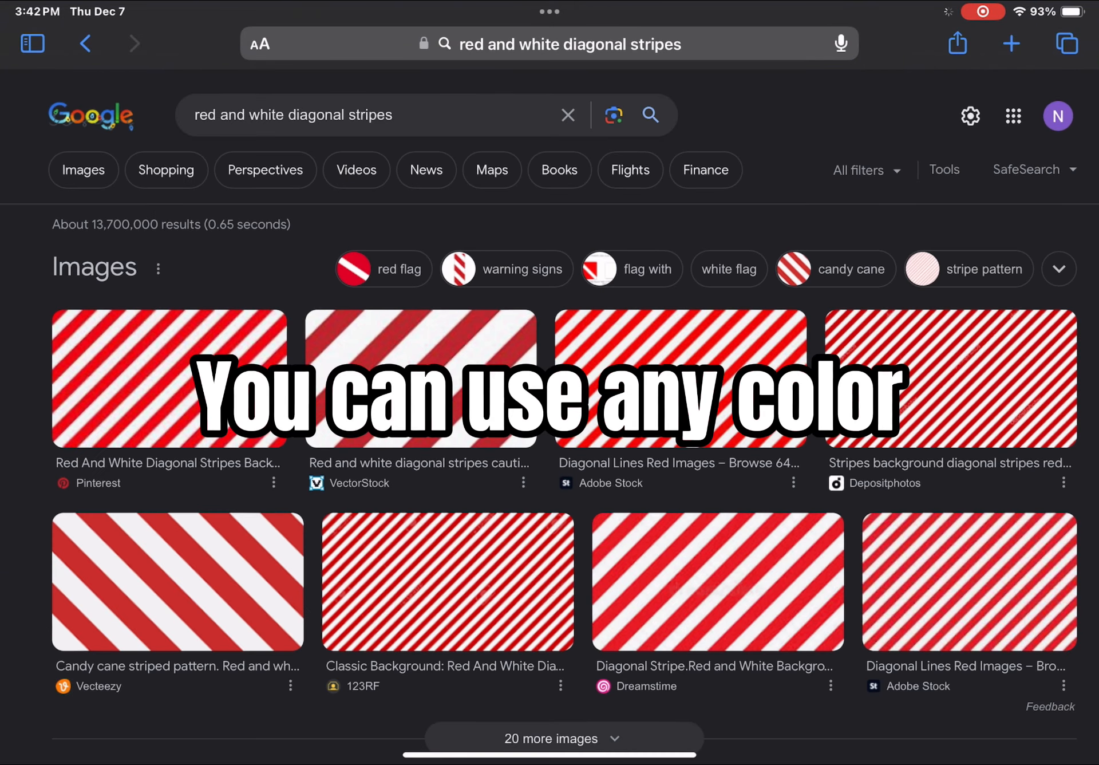
pyautogui.click(169, 379)
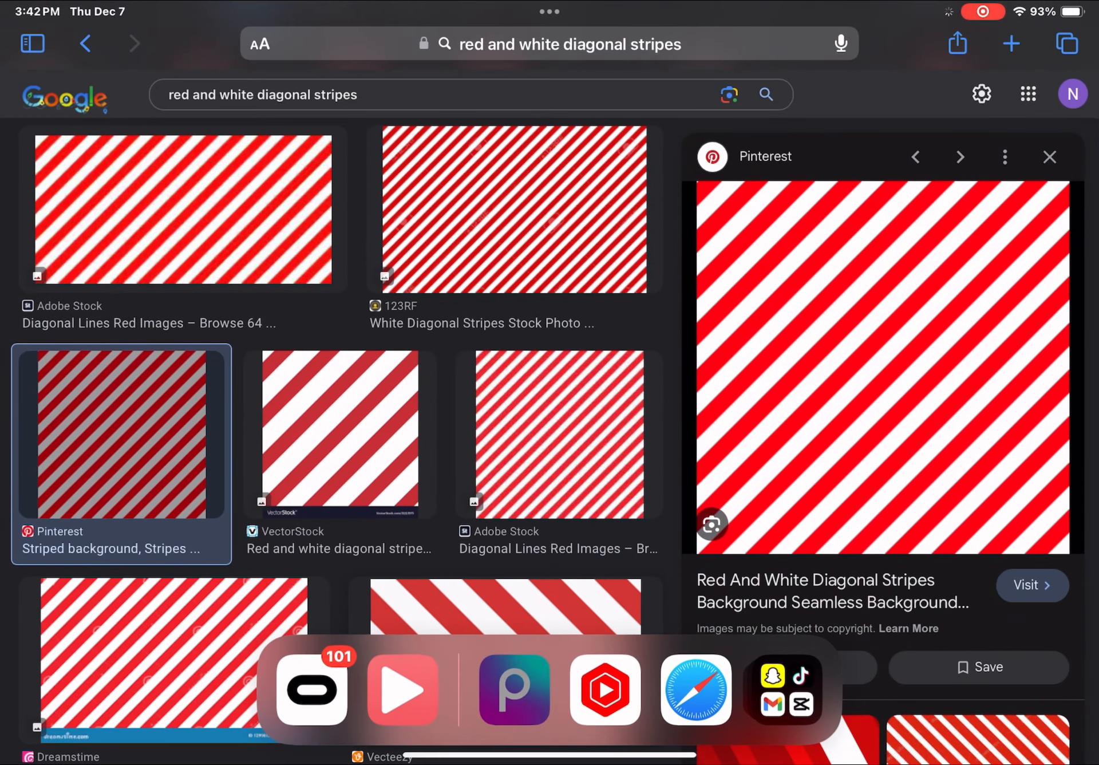
pyautogui.click(514, 688)
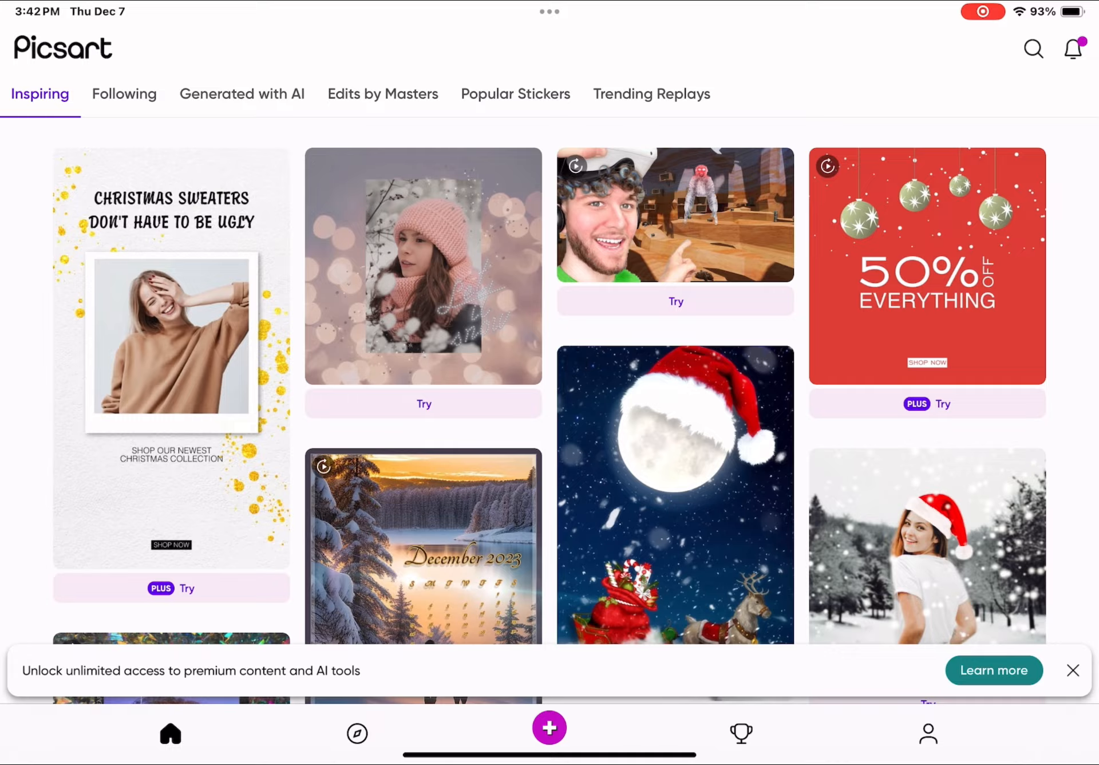
# Start a new creation using the saved red-and-white stripes image as the base.
pyautogui.click(549, 727)
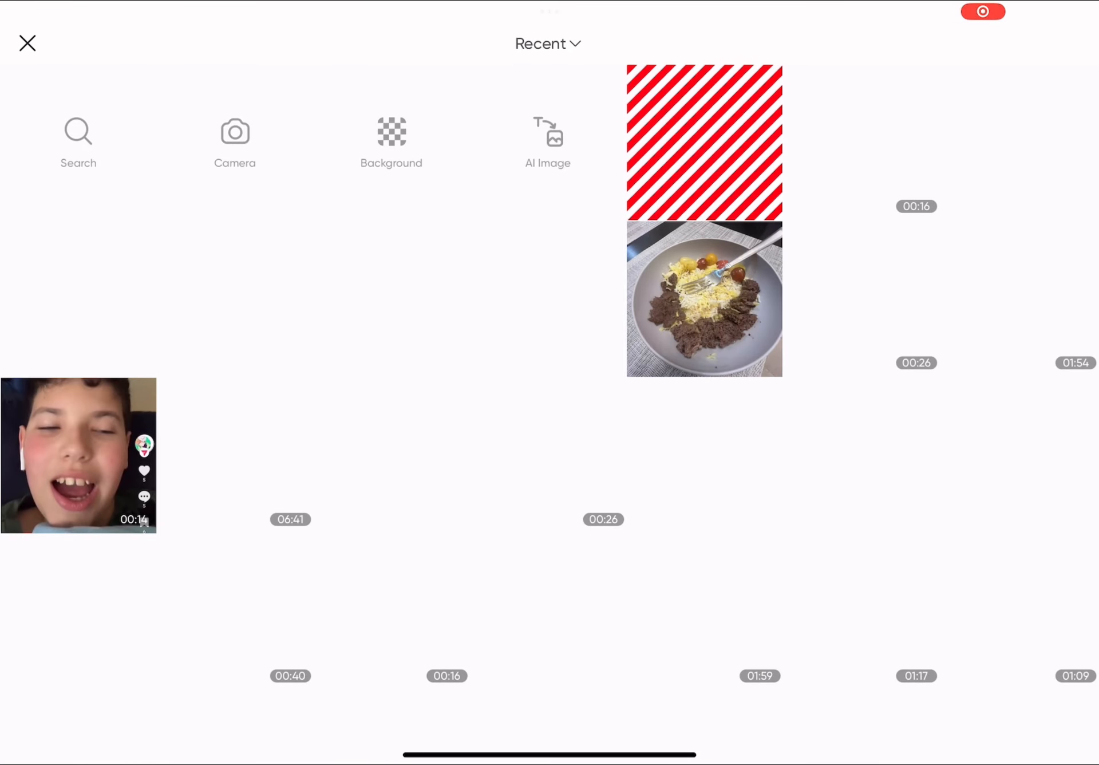
pyautogui.click(704, 140)
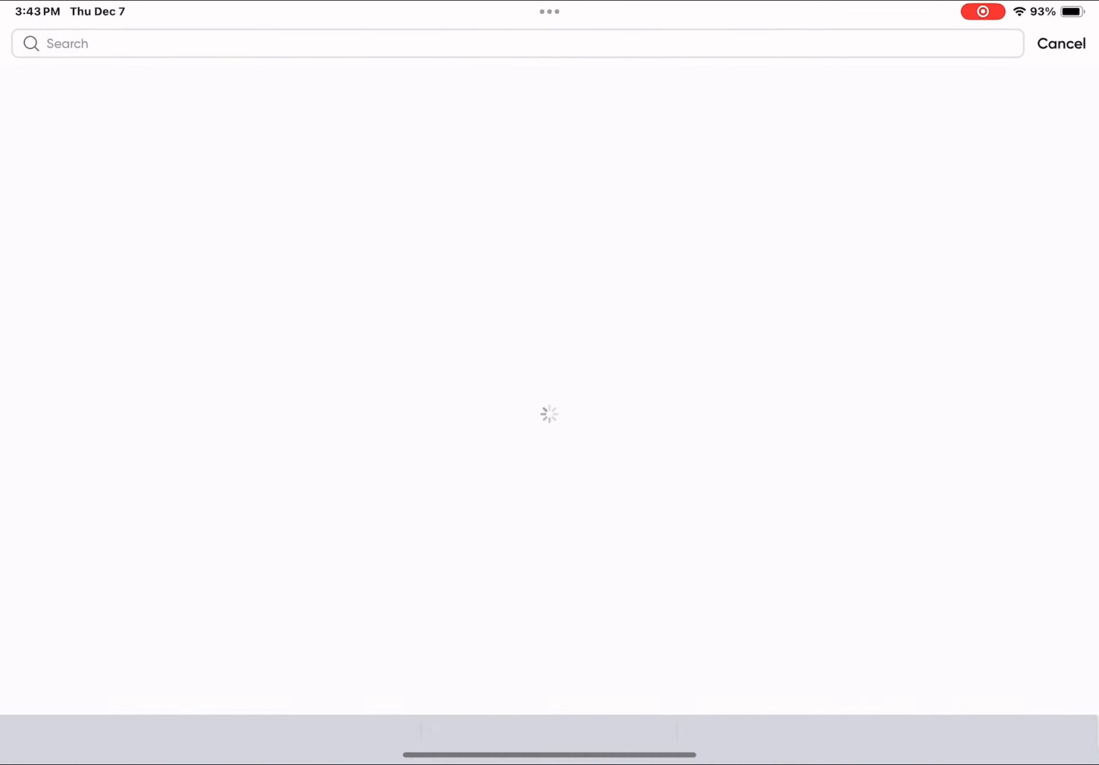
# Search stickers for 'gorilla tag' and scroll the results to find a hat.
pyautogui.write('gorilla tag')
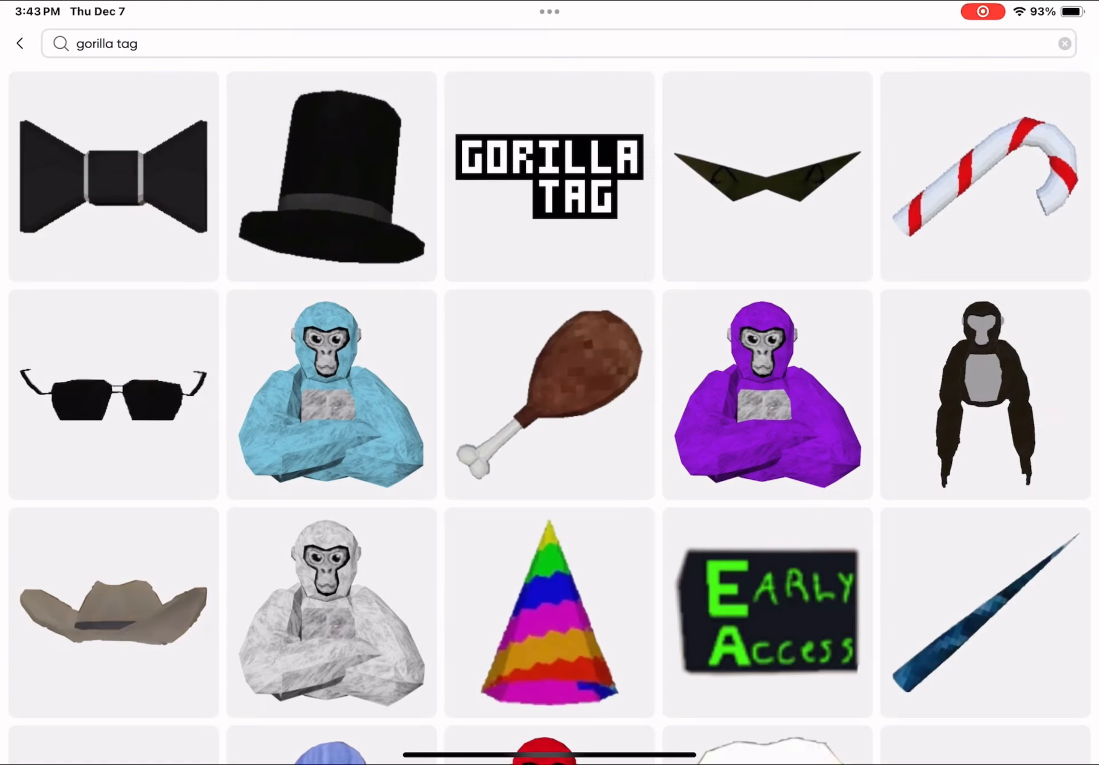
pyautogui.scroll(-3)
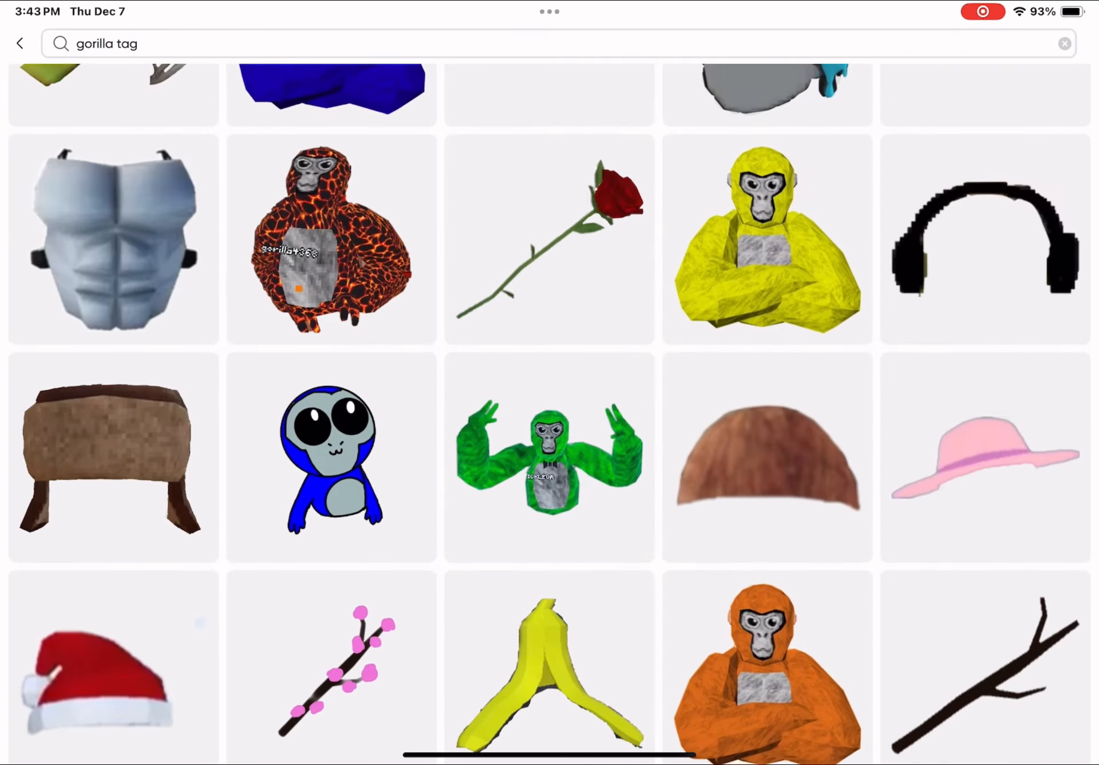
pyautogui.scroll(-3)
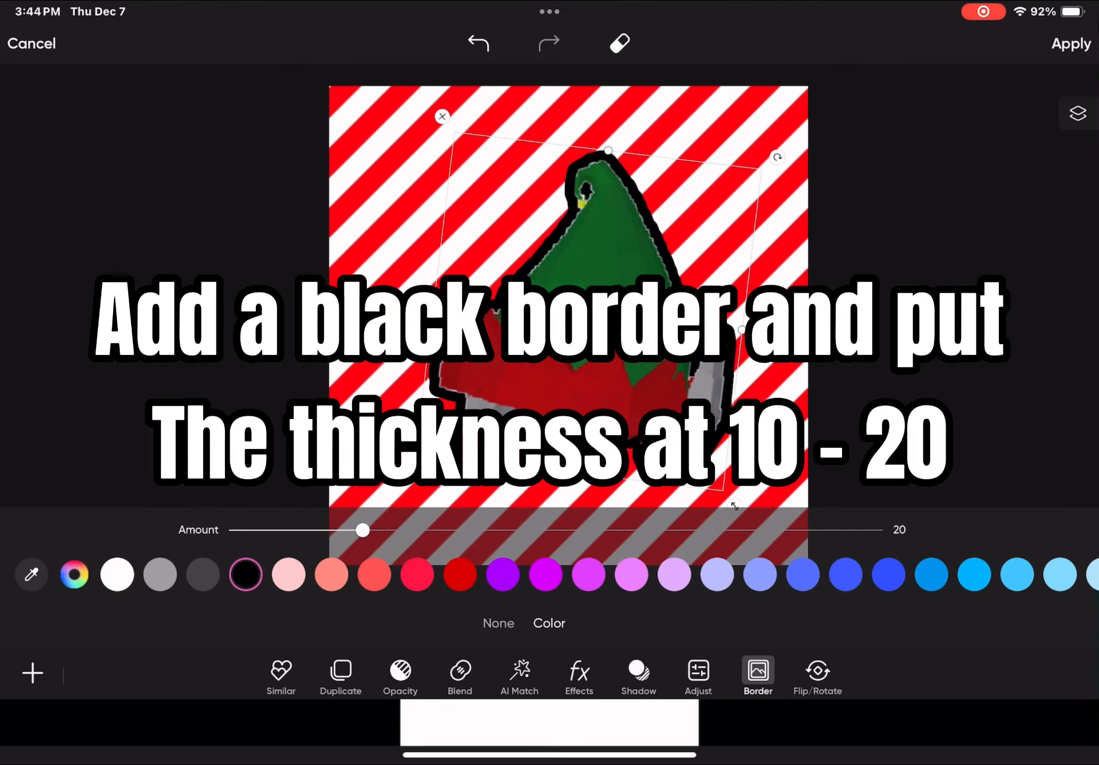
# Set the hat's black border Amount to 15, apply it, and continue with Next.
pyautogui.moveTo(363, 530); pyautogui.dragTo(316, 530)
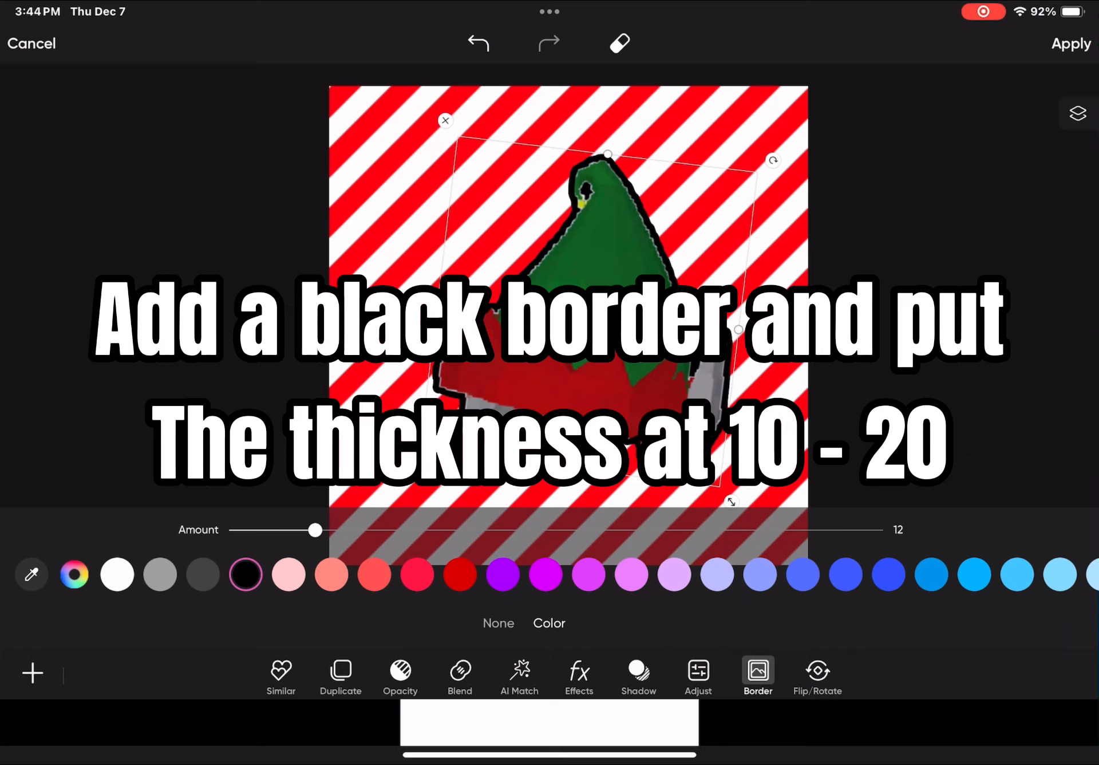
pyautogui.moveTo(314, 530); pyautogui.dragTo(336, 530)
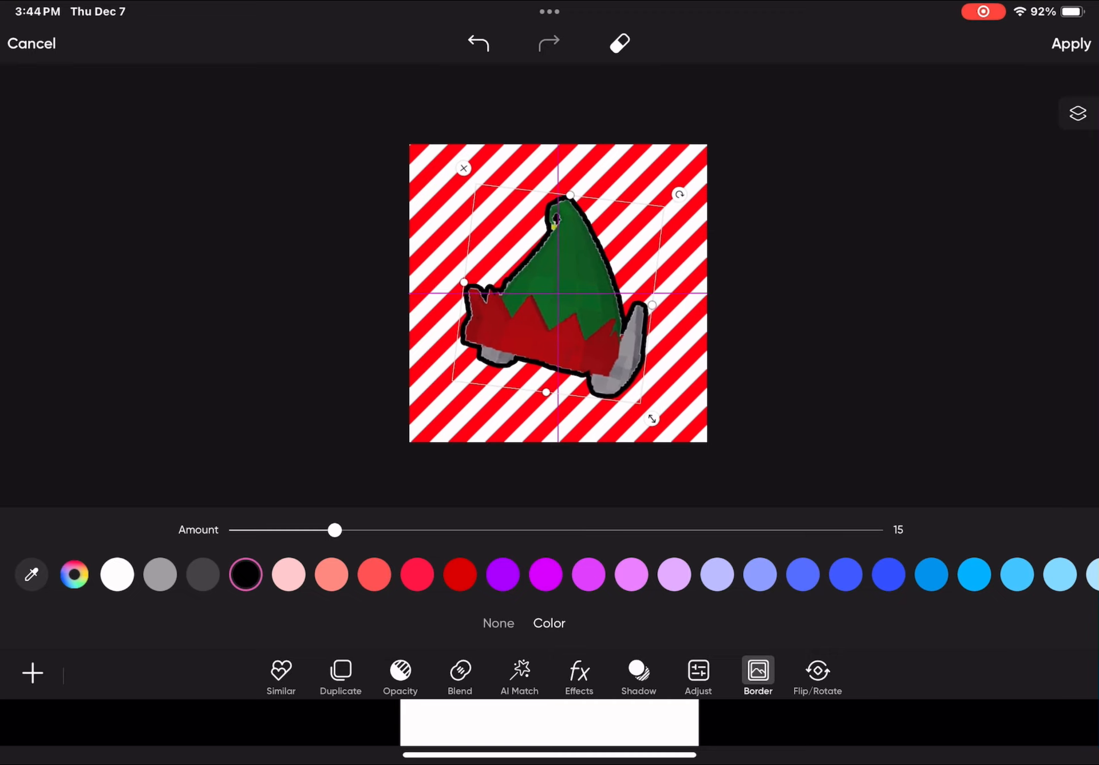
pyautogui.click(1071, 42)
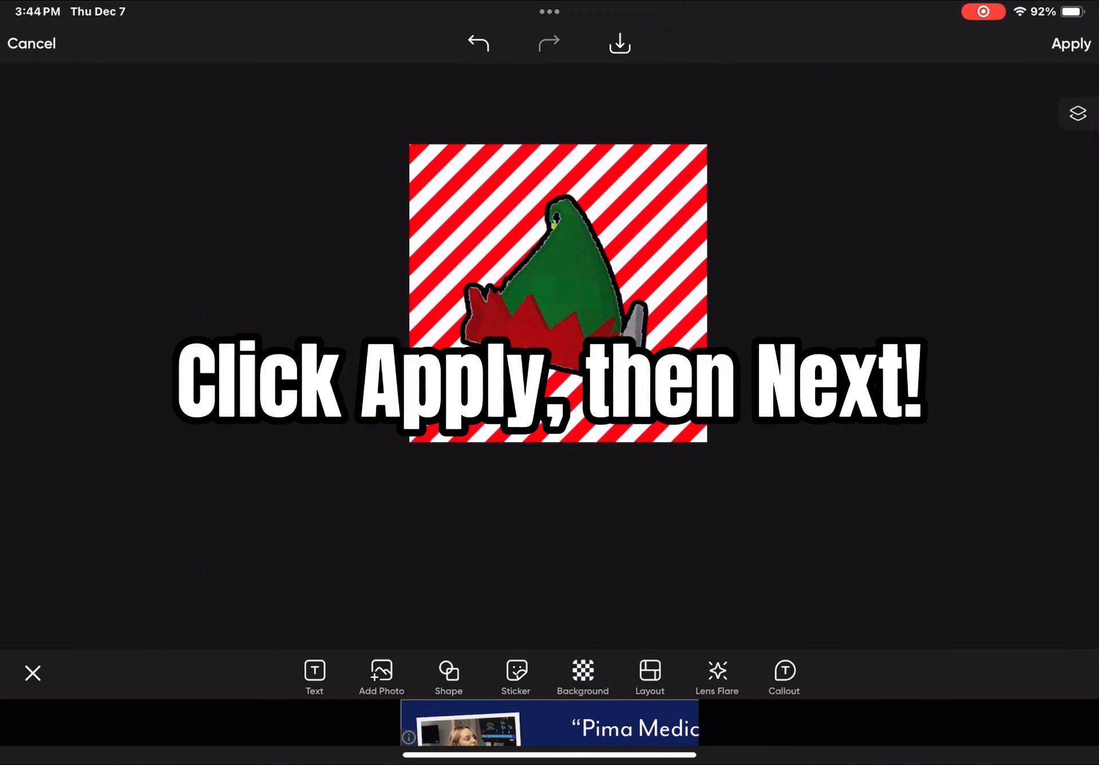
pyautogui.click(1070, 44)
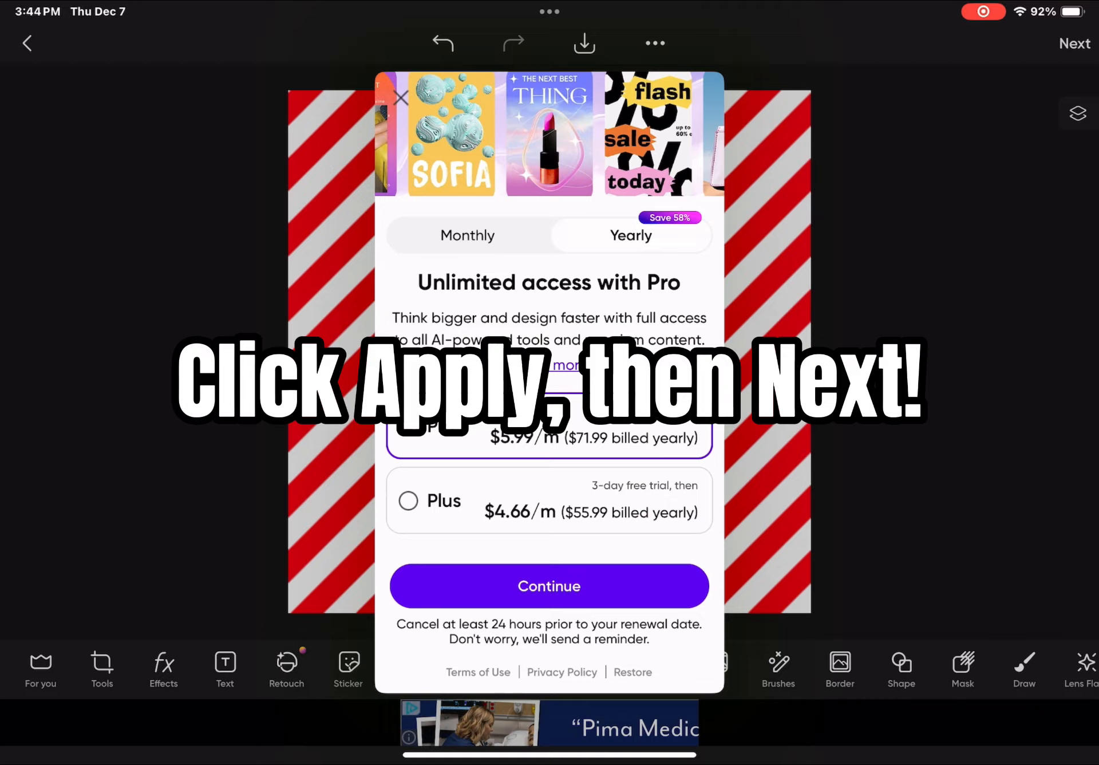